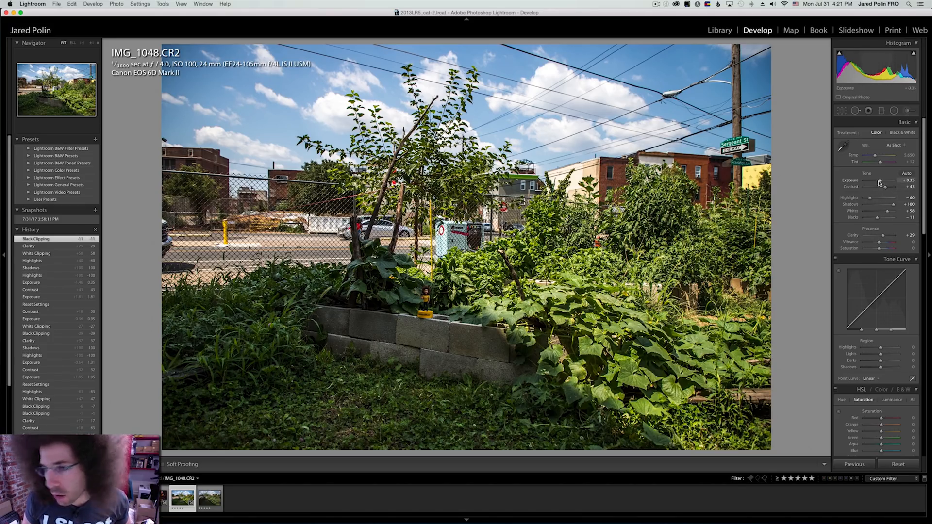
- Bring up the Photo menu actions for the Iceland glacier image
click(228, 7)
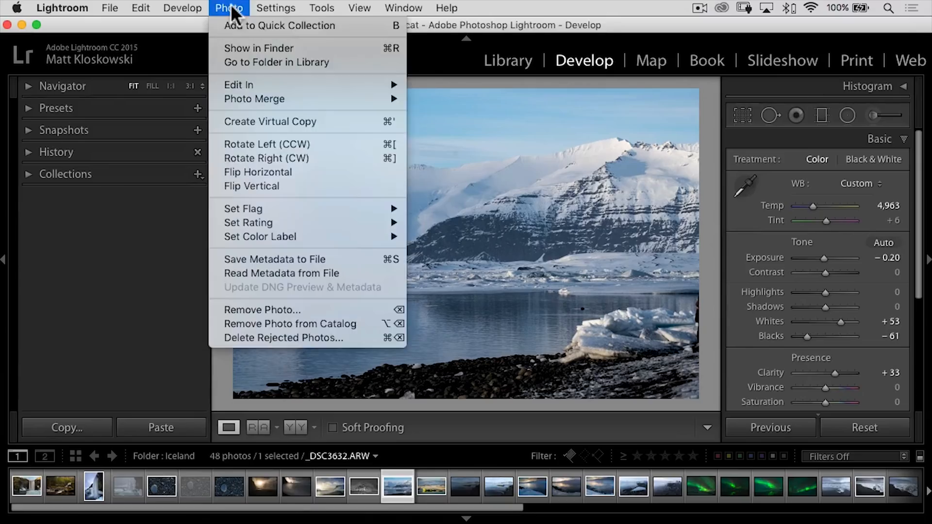
mouse_move(239, 85)
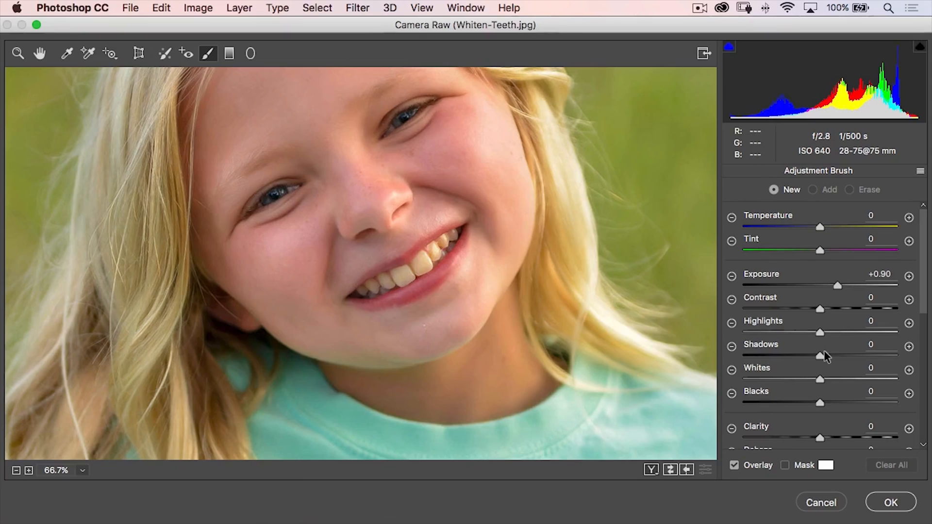
- Erase the eyeglass lens glare, then apply a Field Blur of about 62 px behind the golfer
click(890, 502)
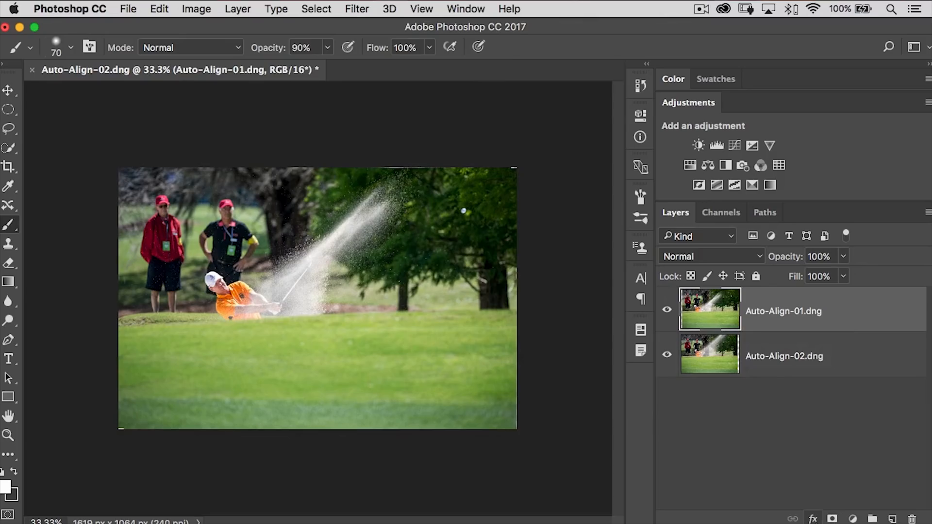
click(501, 68)
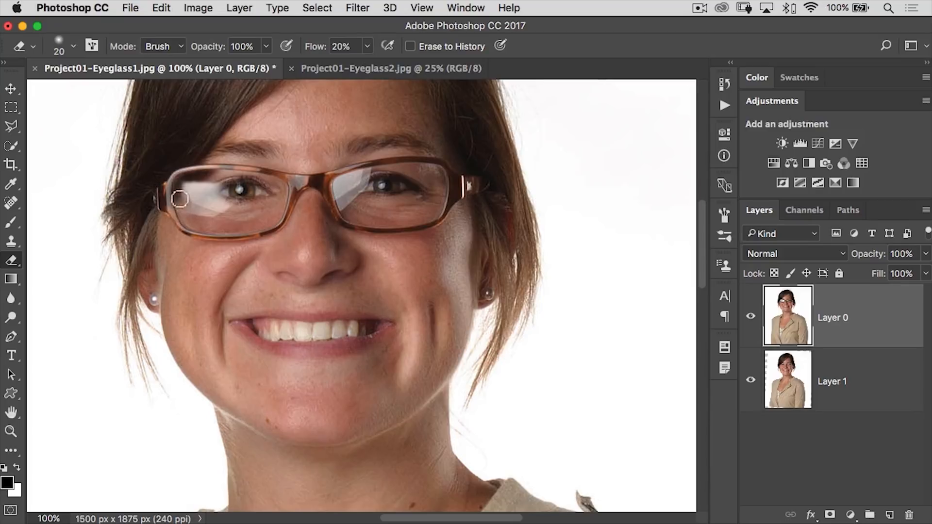
drag(181, 199, 196, 204)
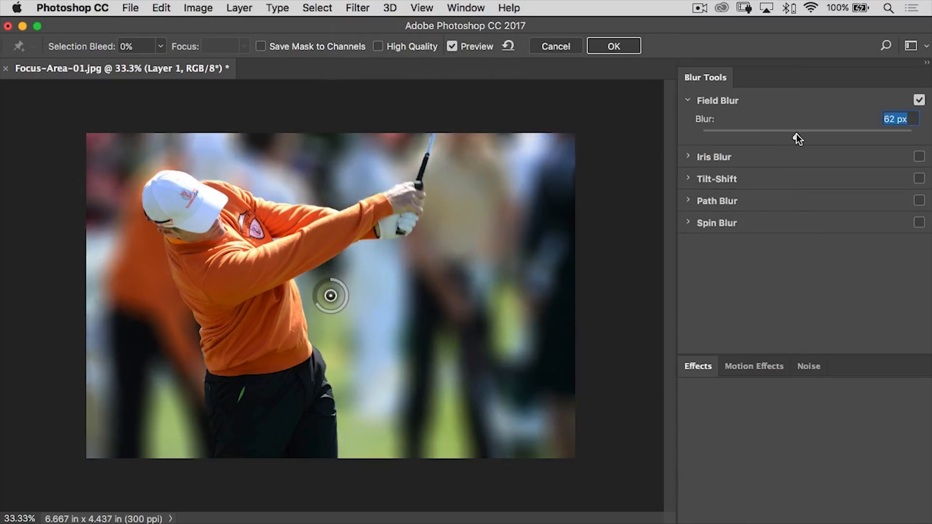
drag(798, 137, 795, 137)
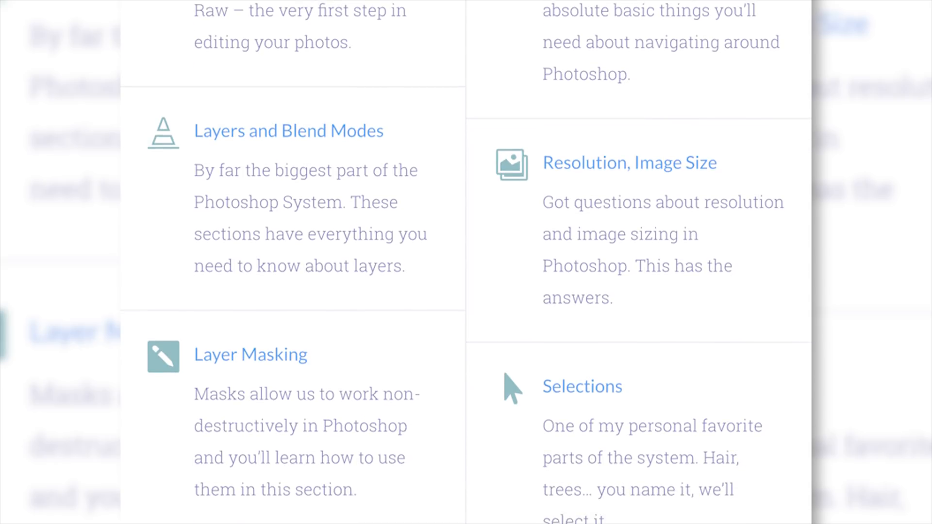
- Scroll the course list to the Removing Distractions and Retouching Portraits sections
scroll(down, 3)
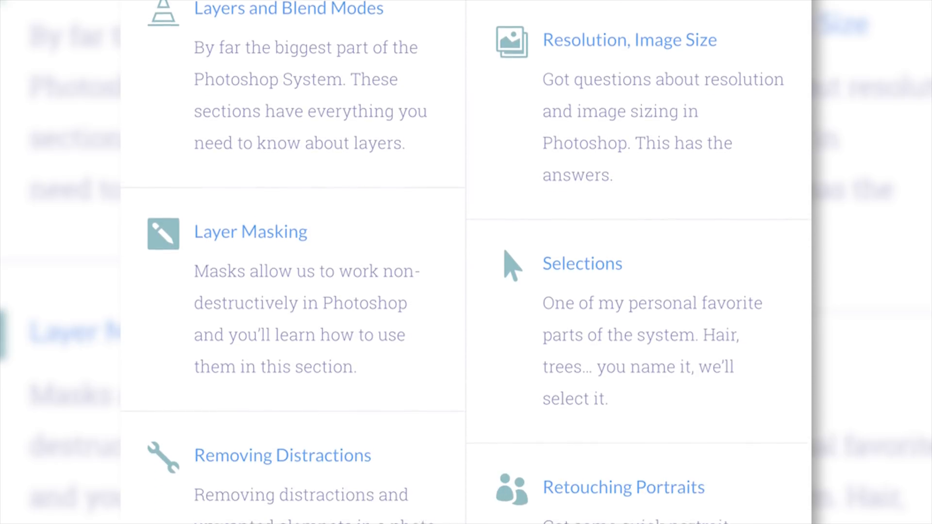
scroll(down, 3)
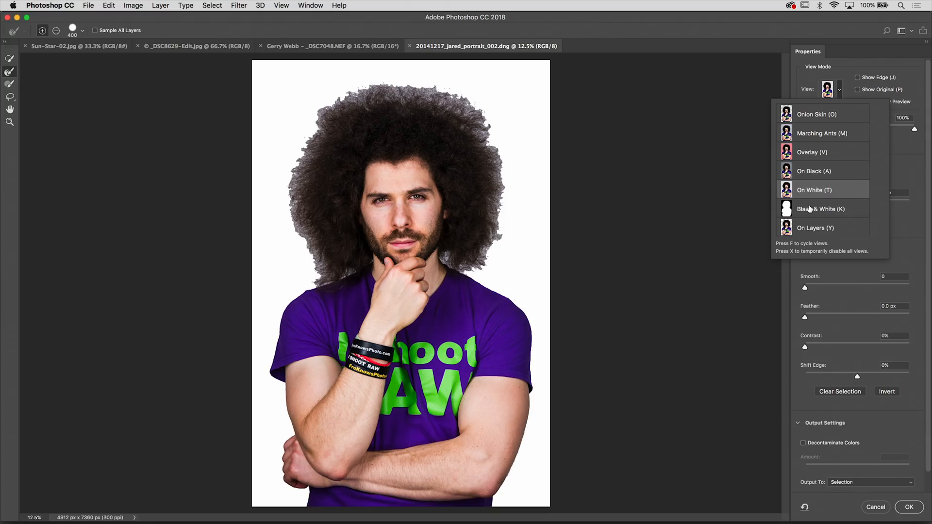
- Preview the curly-hair cutout in Select and Mask with View set to On Black
click(814, 171)
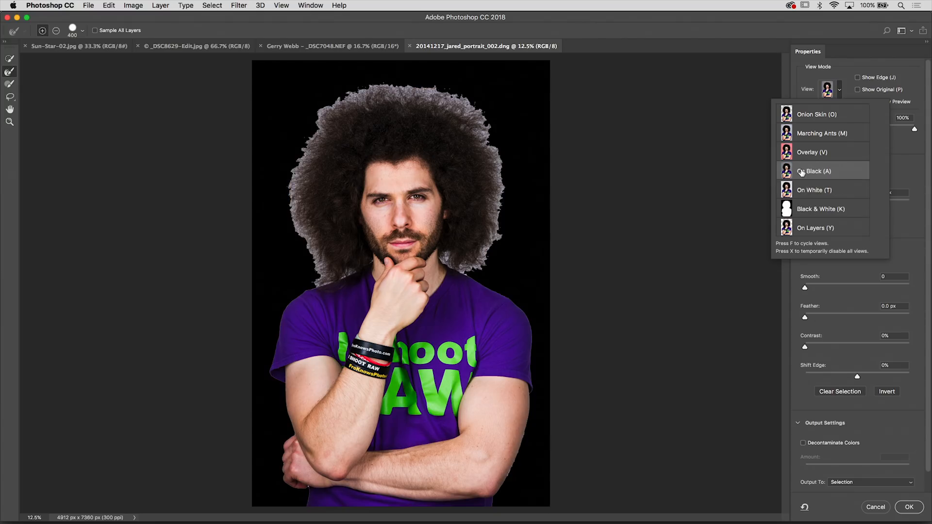
click(814, 190)
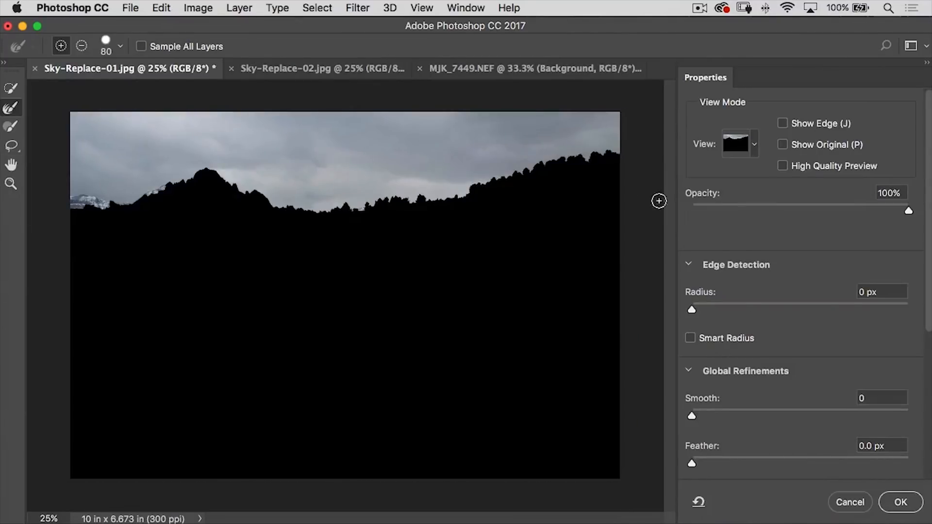
- Confirm the refined sky selection and add it as a layer mask on the blue-sky layer
click(901, 502)
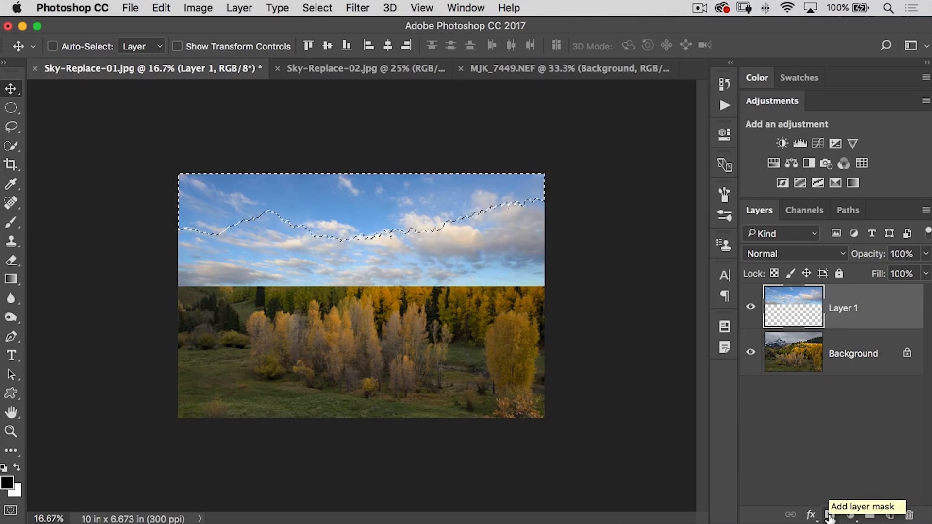
click(830, 514)
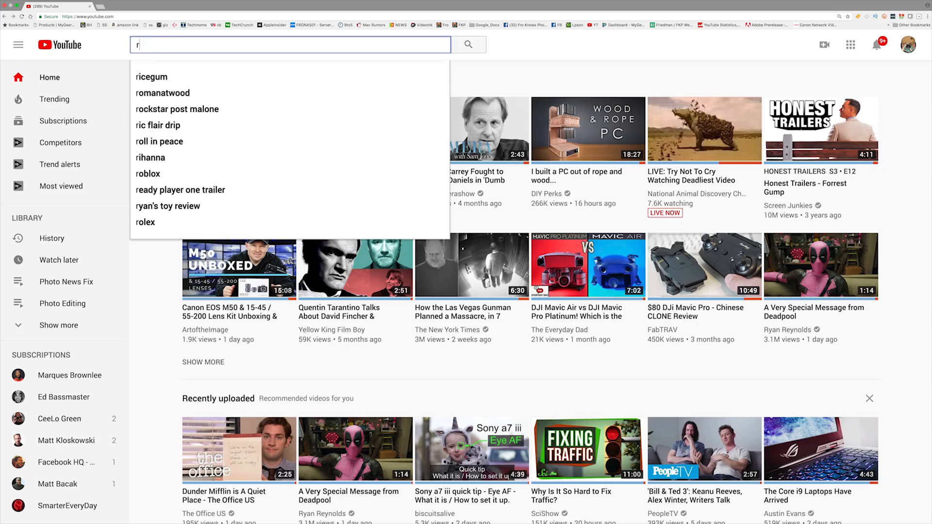
- Search YouTube for "remove object"
text(remove object)
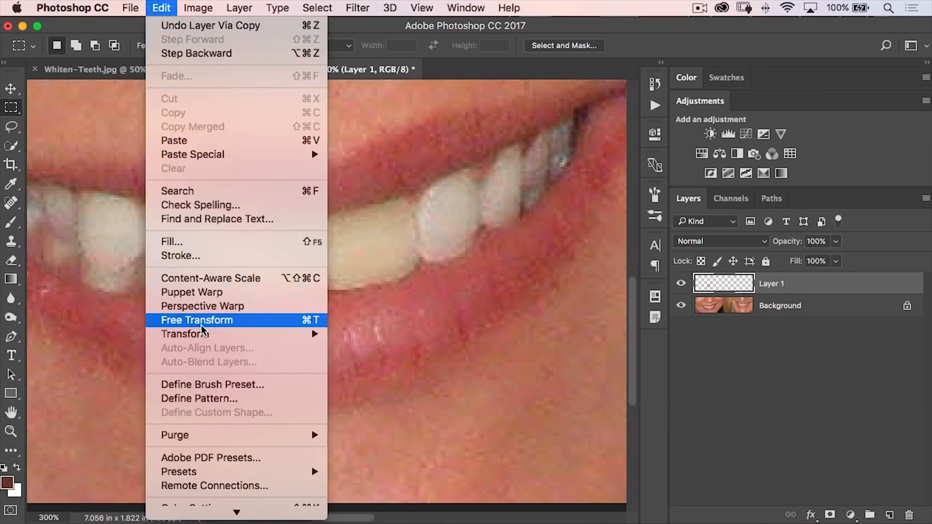
- Start Free Transform on the copied teeth layer (Layer 1)
click(196, 320)
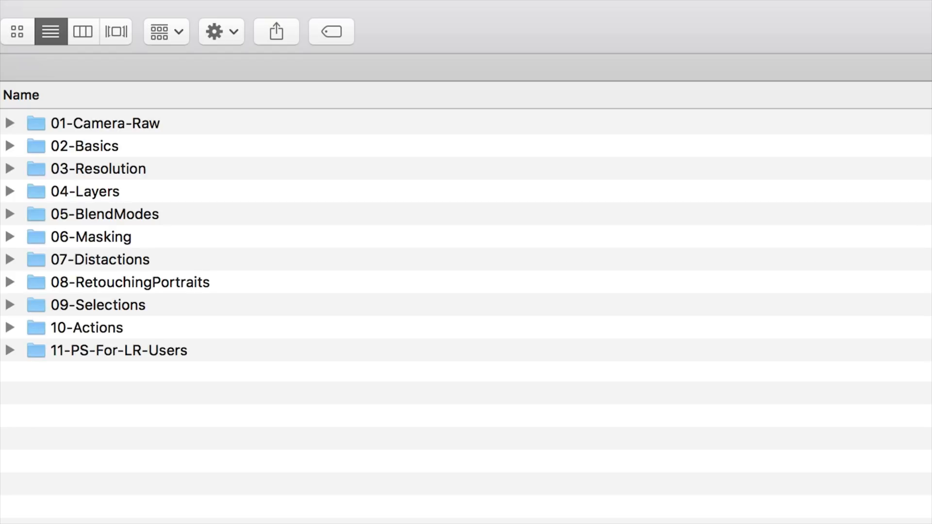
- Show the course folder listing lessons 01-Camera-Raw through 11-PS-For-LR-Users
click(101, 259)
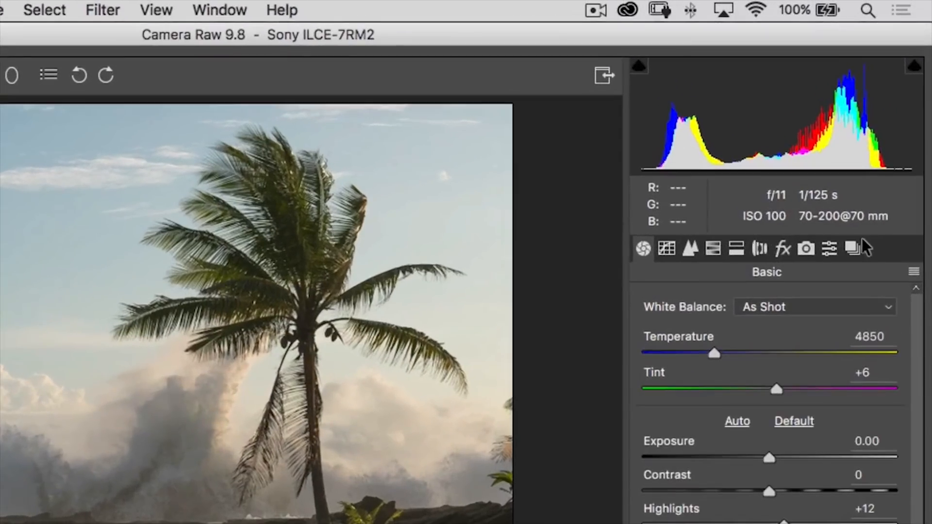
mouse_move(835, 256)
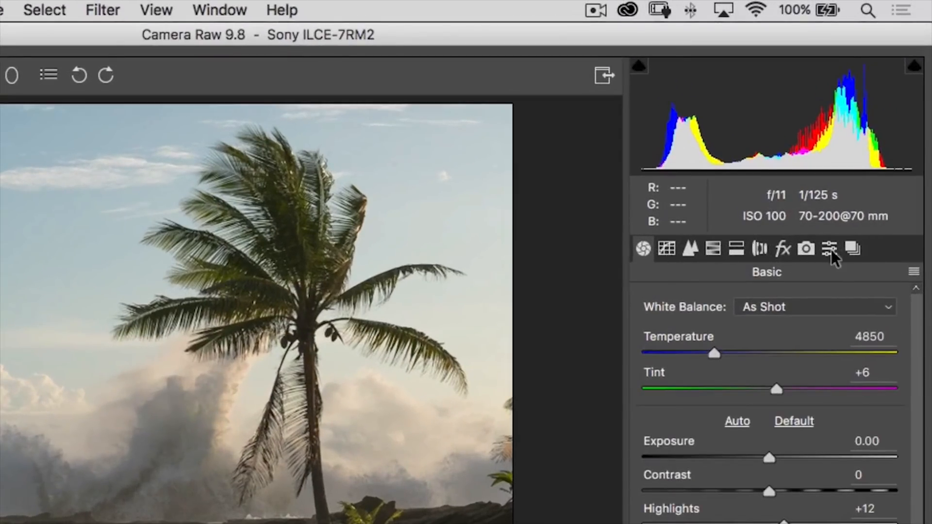
- Switch Camera Raw to the Detail settings for sharpening and noise reduction
click(690, 249)
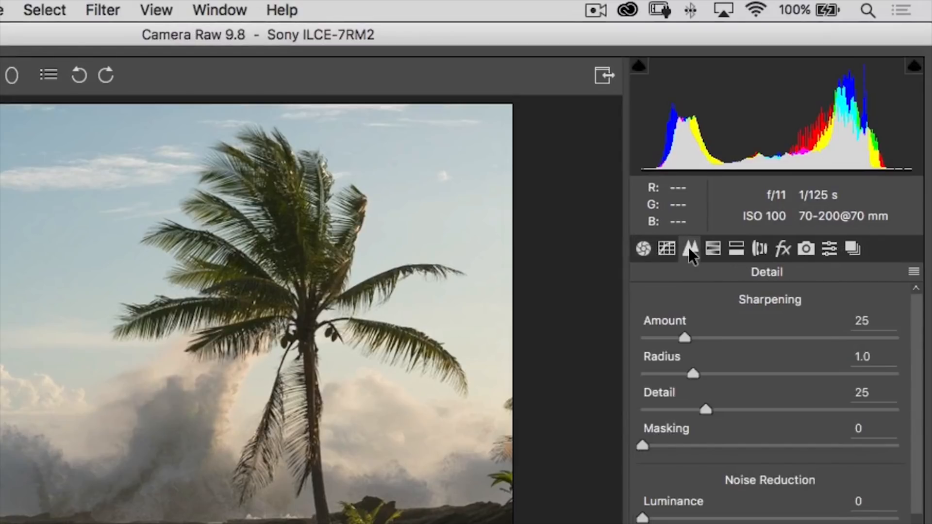